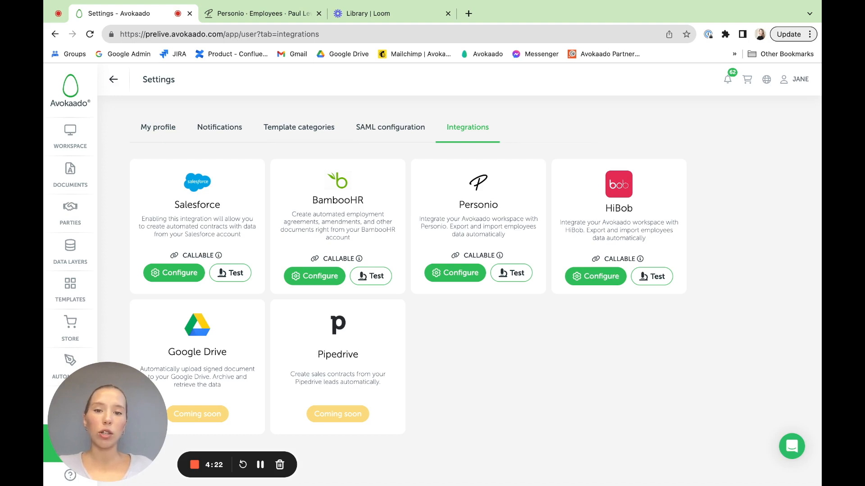
# - Open the Personio card's configurations from Settings > Integrations
pyautogui.click(455, 272)
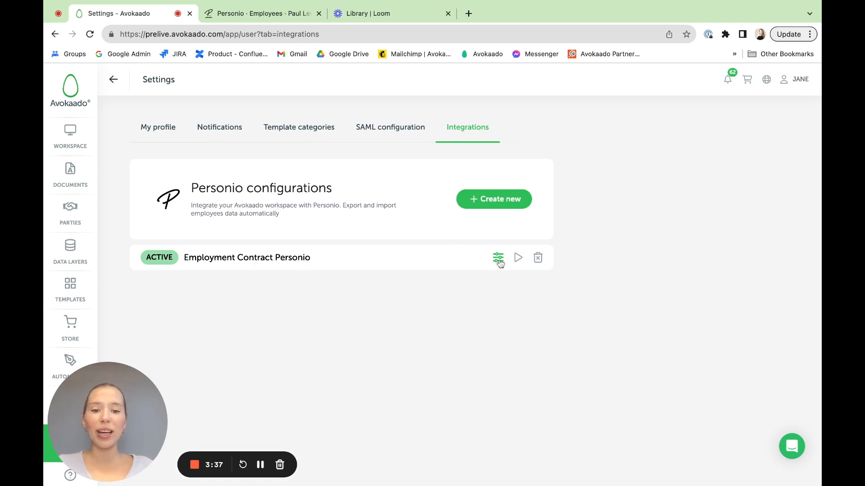
# - Open the Employment Contract Personio configuration's settings dialog
pyautogui.click(496, 258)
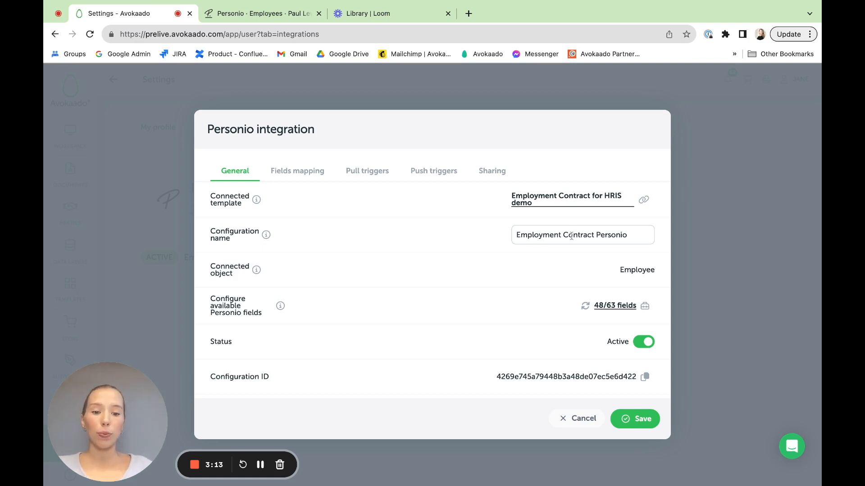
# - Uncheck the IBAN and Visa expiry date custom fields in the 48/63 field chooser
pyautogui.click(615, 305)
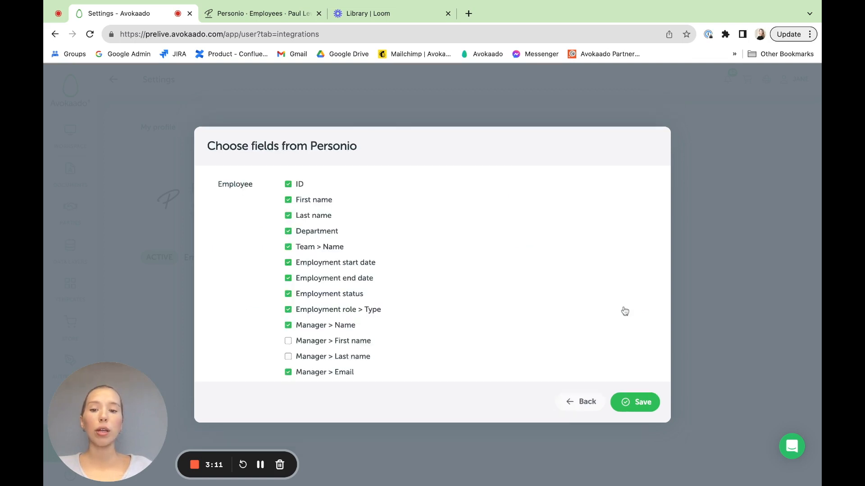
pyautogui.moveTo(366, 232)
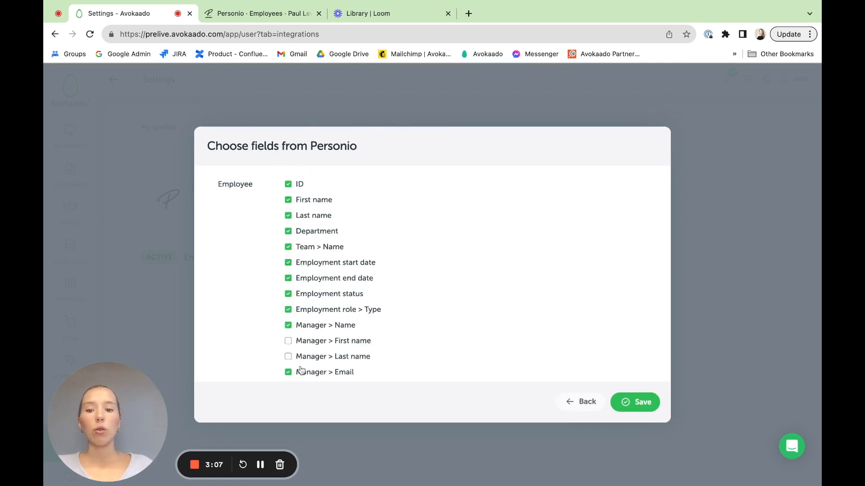
pyautogui.scroll(-3)
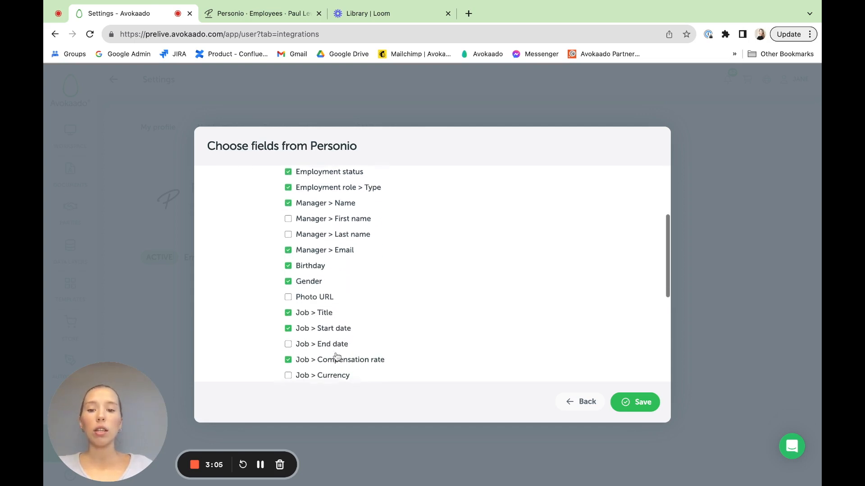
pyautogui.scroll(-3)
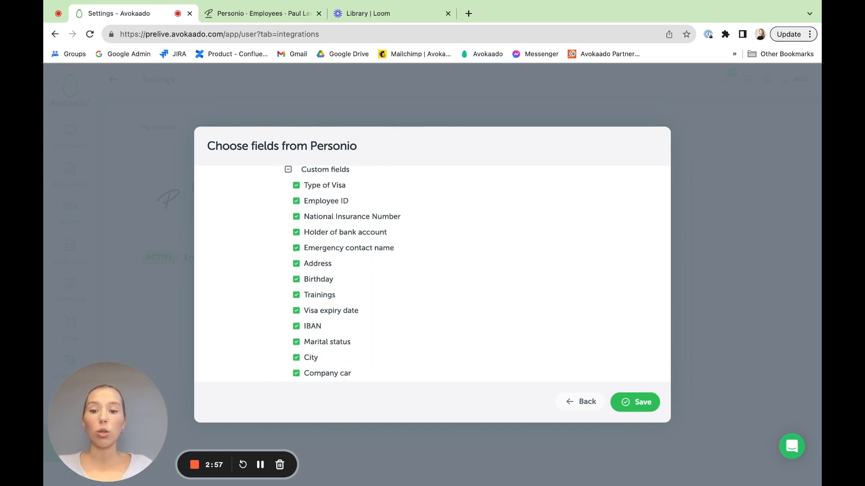
pyautogui.click(296, 326)
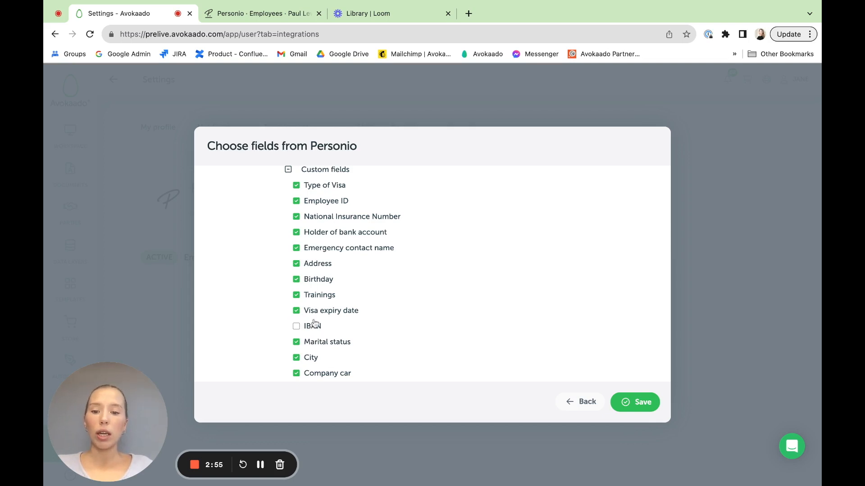
pyautogui.click(296, 310)
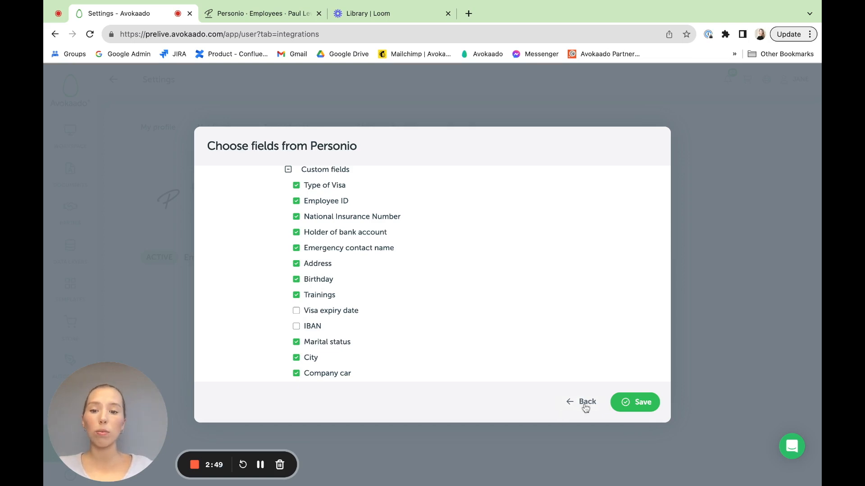
# - Back on General settings, toggle Status to Draft and back to Active
pyautogui.click(587, 401)
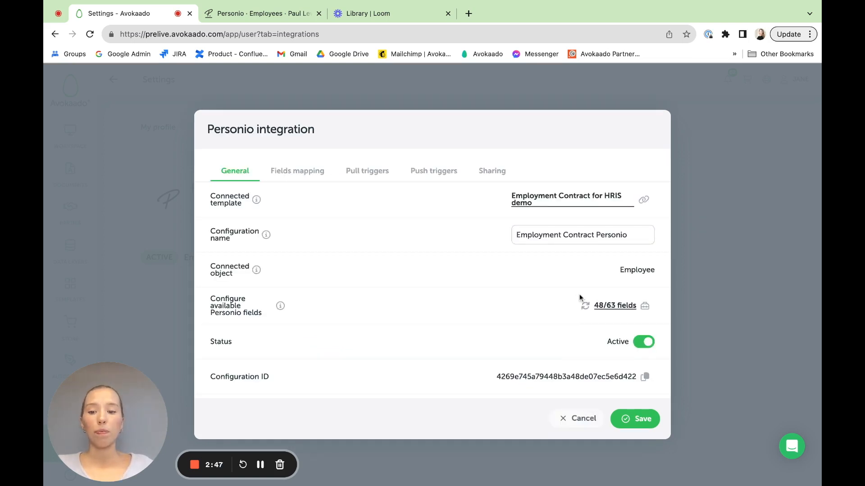
pyautogui.scroll(-3)
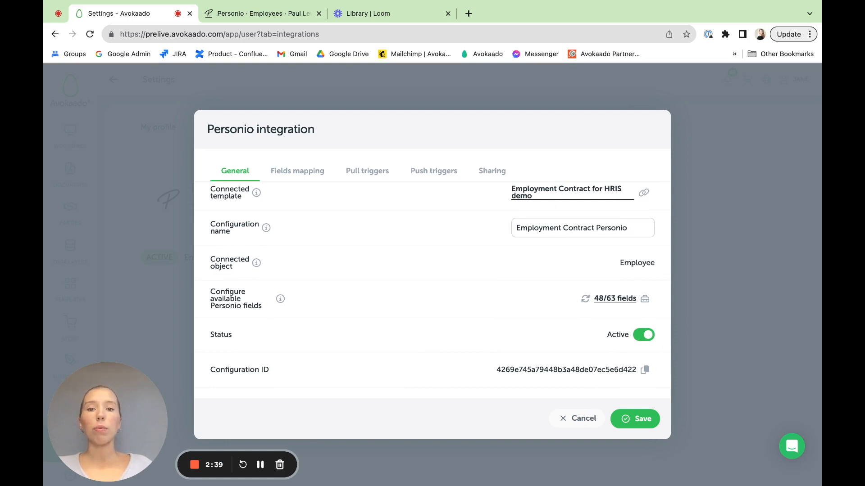
pyautogui.moveTo(644, 358)
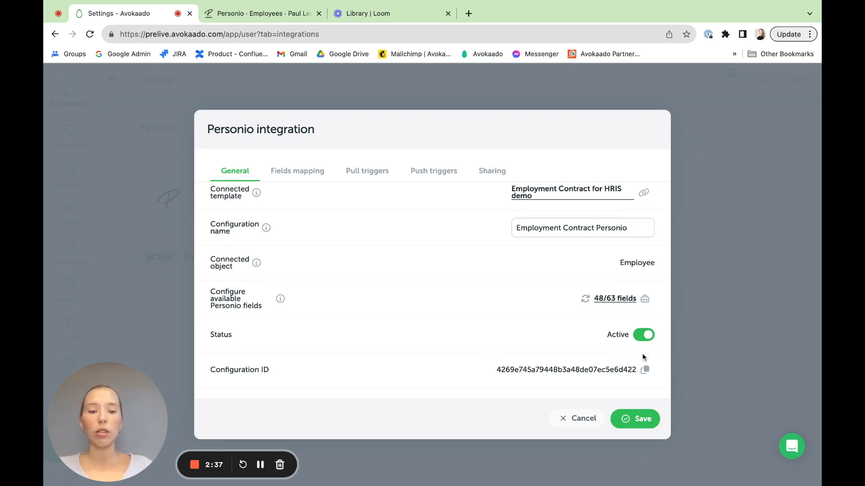
pyautogui.click(644, 334)
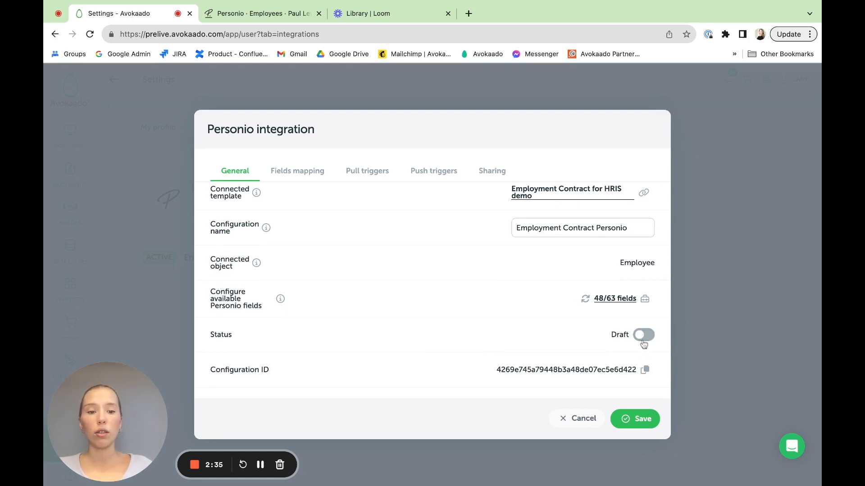
pyautogui.click(643, 334)
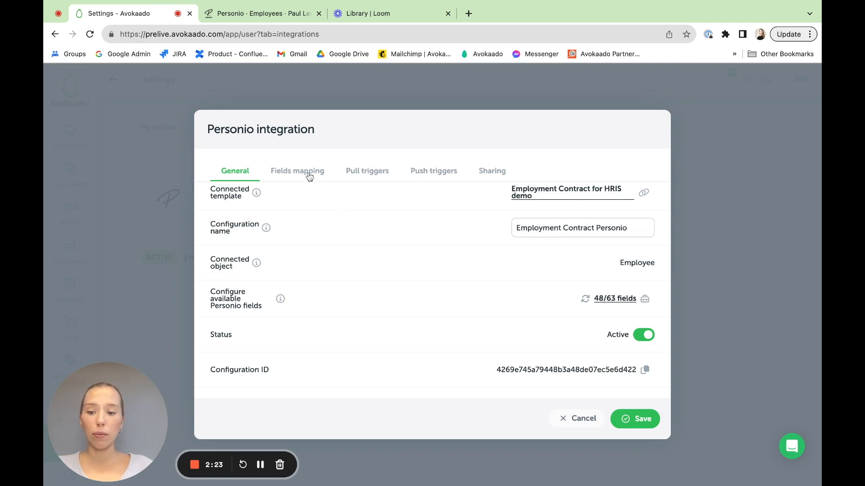
# - Review the Fields mapping and the representative's Personio field options
pyautogui.click(297, 170)
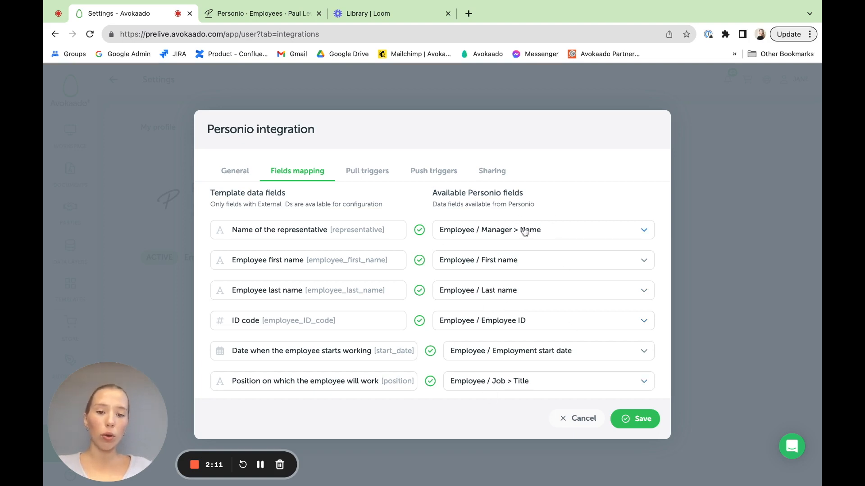
pyautogui.click(543, 229)
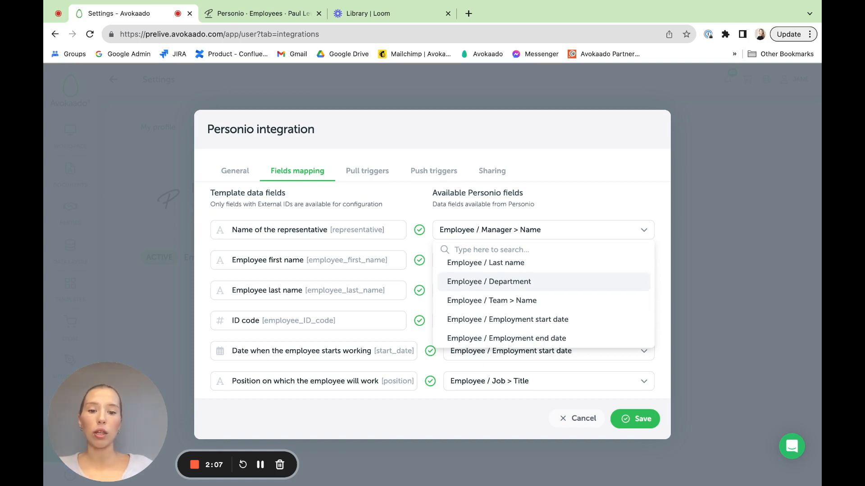
pyautogui.scroll(-3)
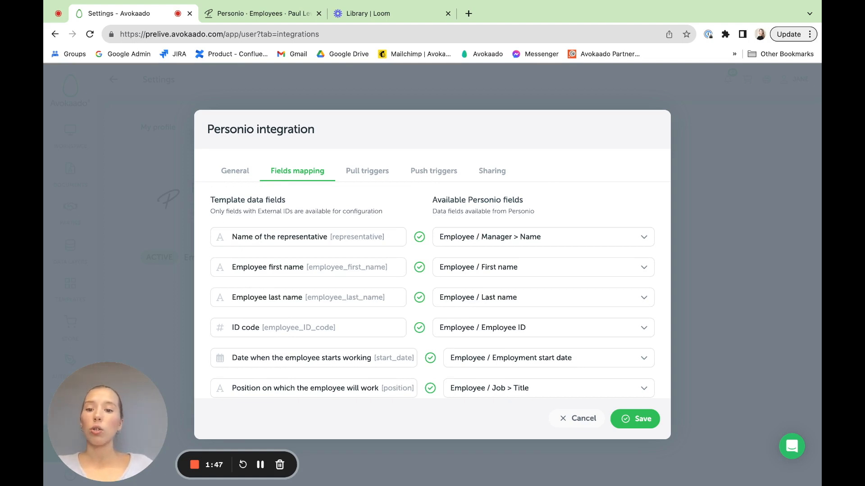
pyautogui.moveTo(335, 260)
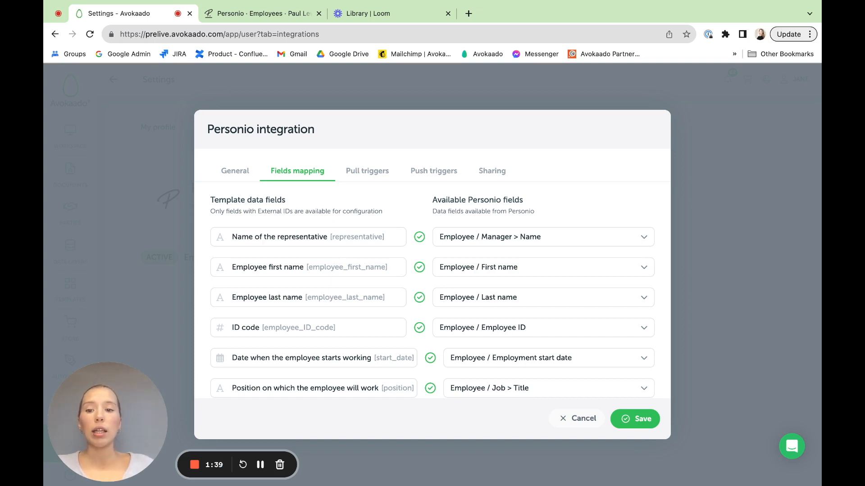
pyautogui.moveTo(306, 263)
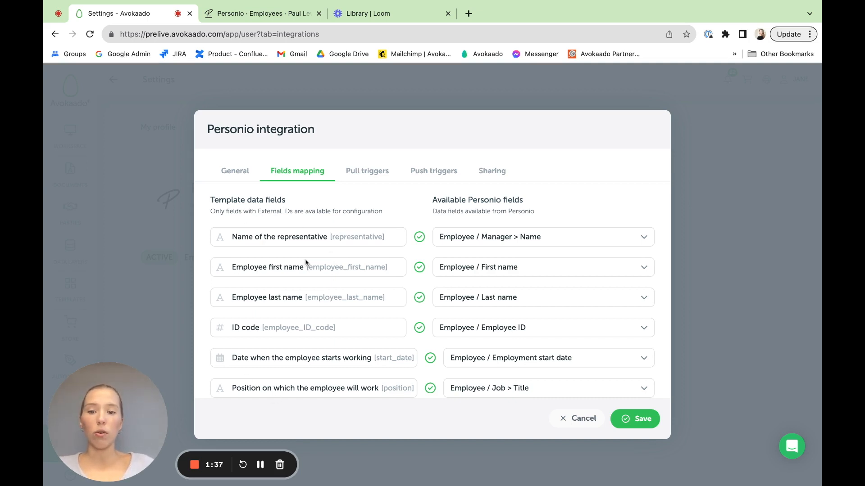
pyautogui.moveTo(541, 229)
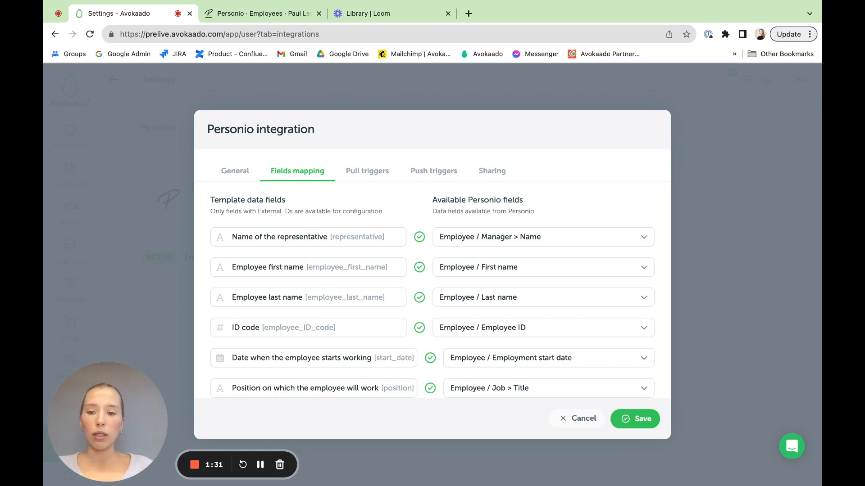
# - View Pull triggers showing the employee.created webhook and Webhooks enabled
pyautogui.click(366, 171)
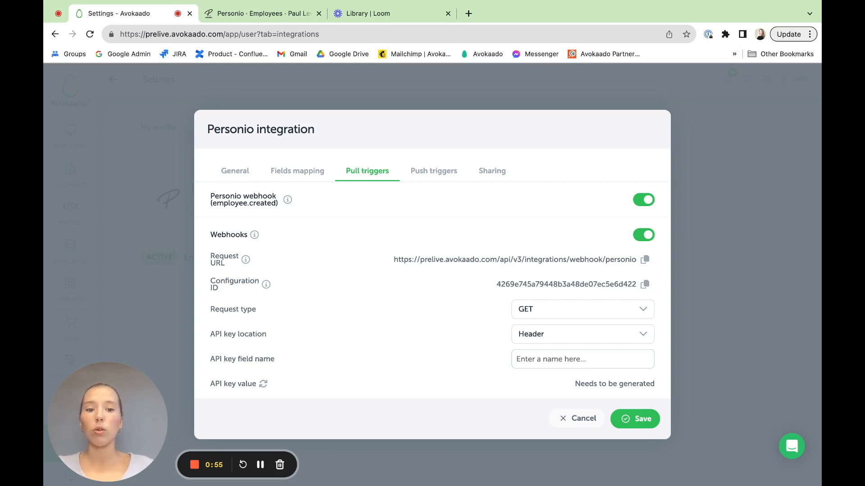
pyautogui.moveTo(212, 214)
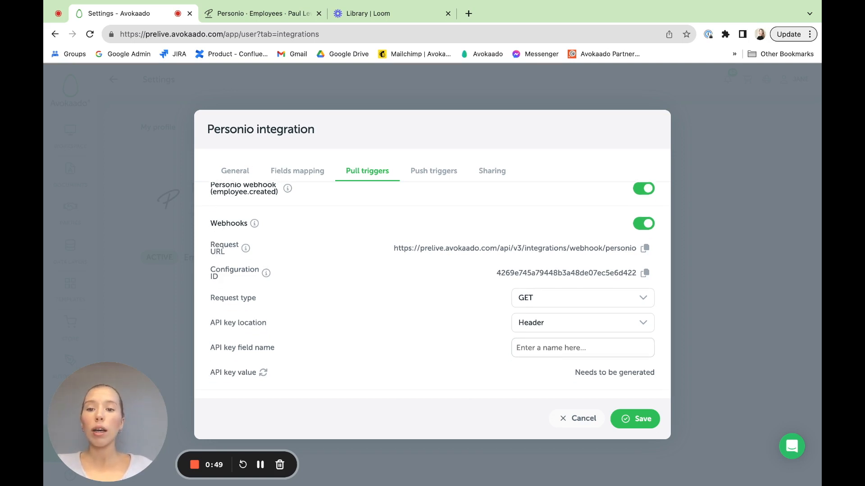
pyautogui.moveTo(401, 222)
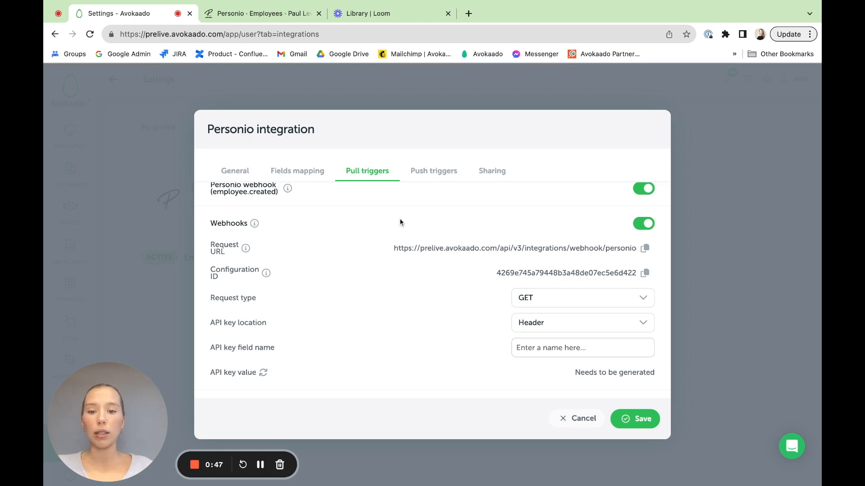
# - Review Push triggers and the File to upload options for the contract
pyautogui.click(433, 170)
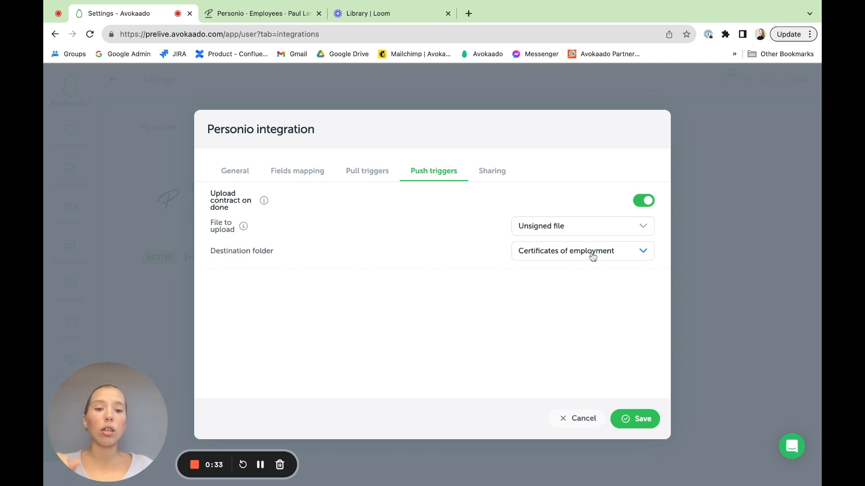
pyautogui.click(581, 225)
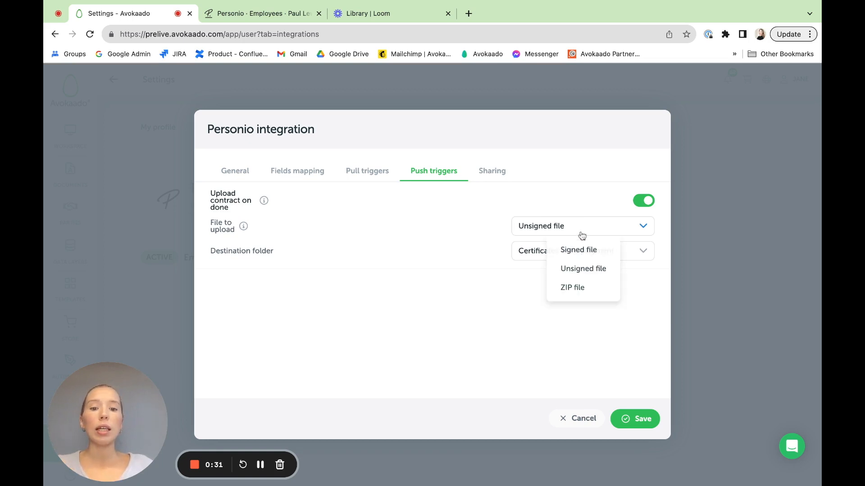
pyautogui.moveTo(578, 250)
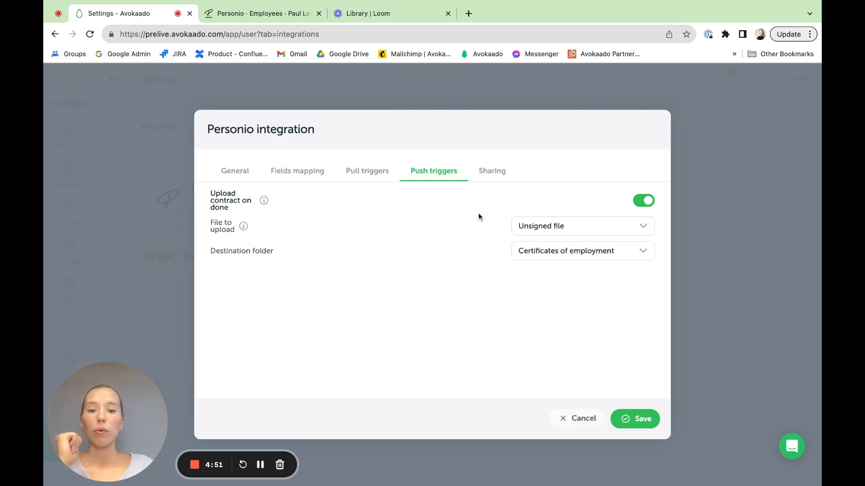
# - Save the configuration from the Sharing tab, keeping it listed as Active
pyautogui.click(491, 170)
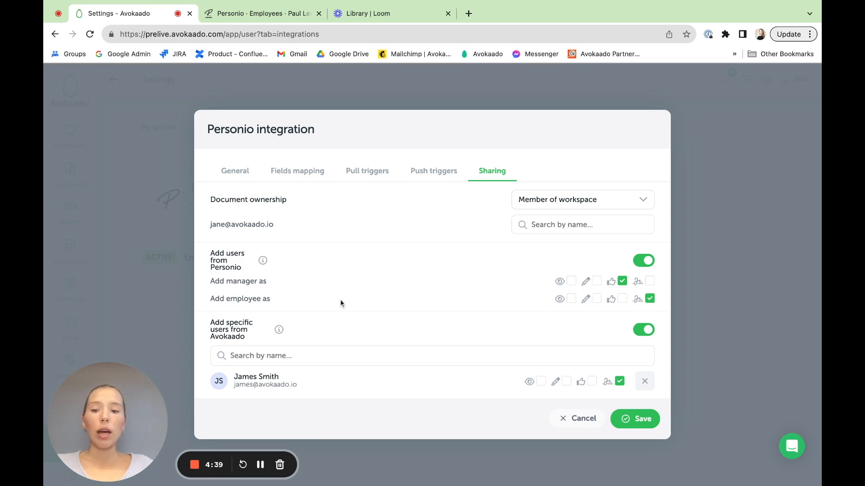
pyautogui.moveTo(406, 422)
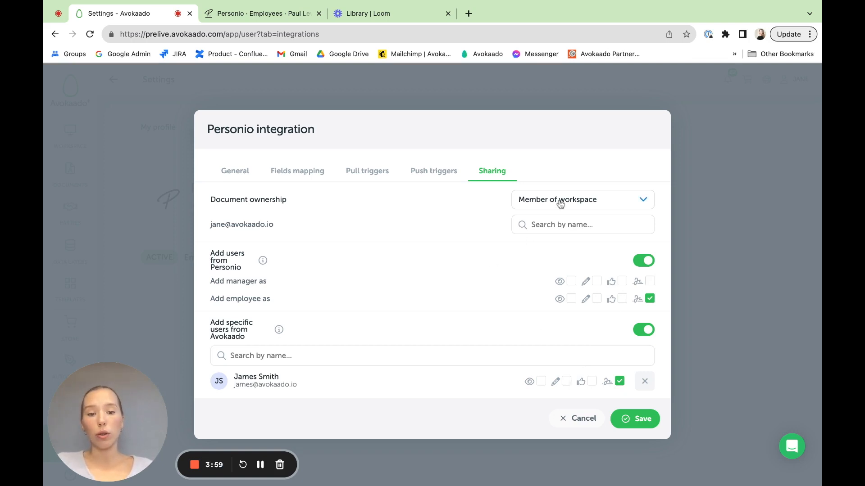
pyautogui.click(581, 199)
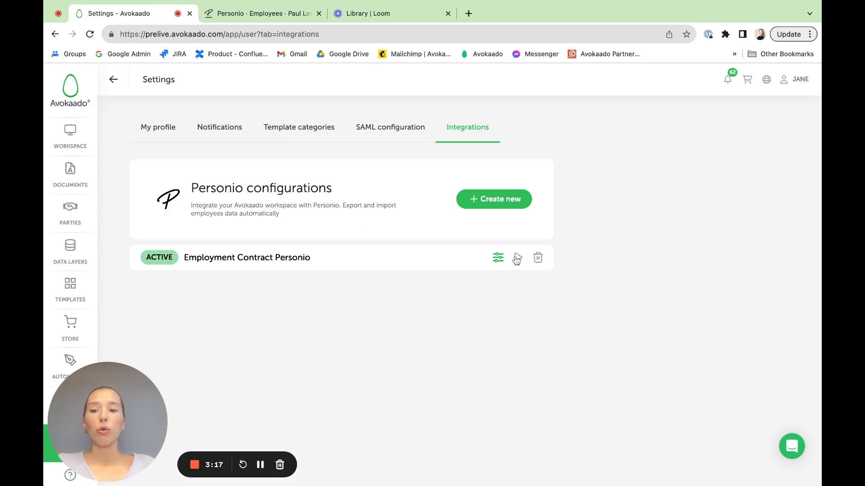
pyautogui.click(516, 258)
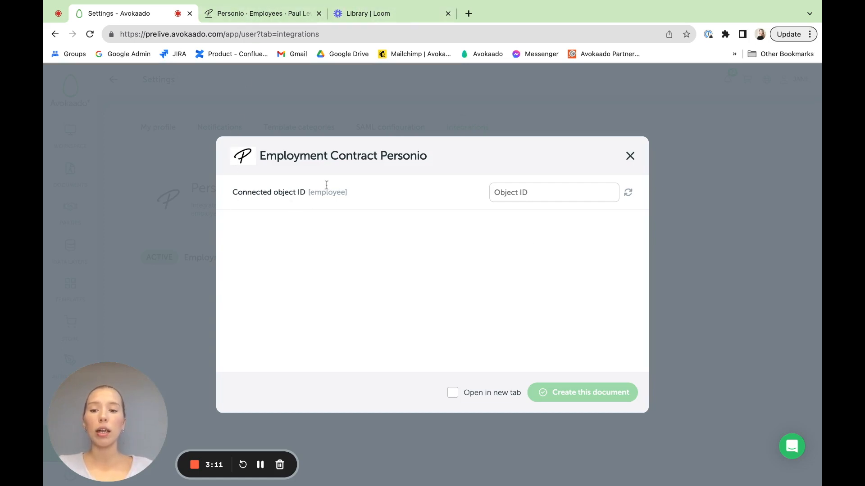
pyautogui.click(262, 13)
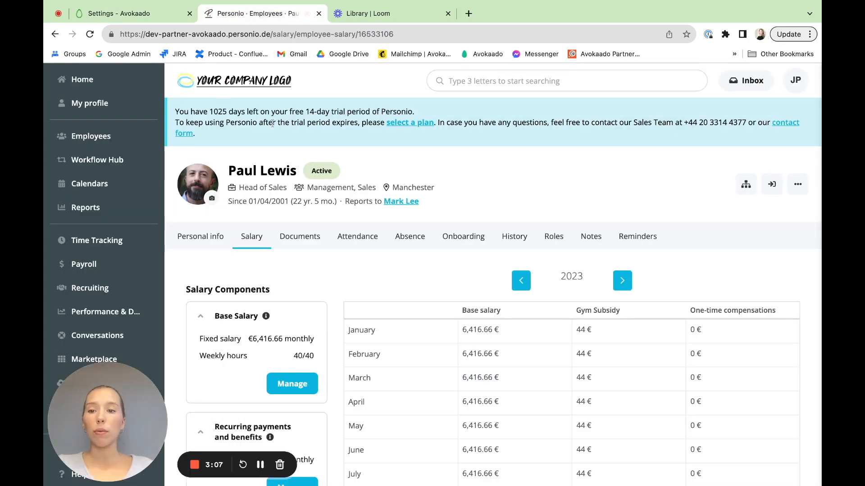
pyautogui.click(255, 34)
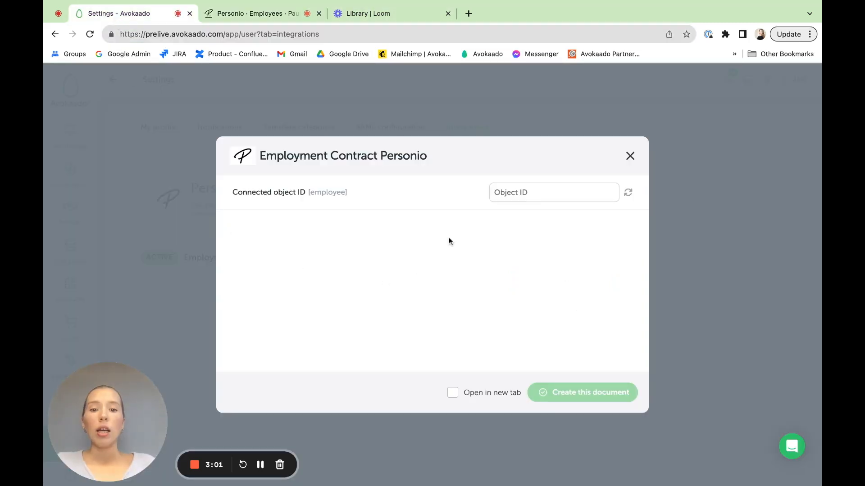
pyautogui.write('16533106')
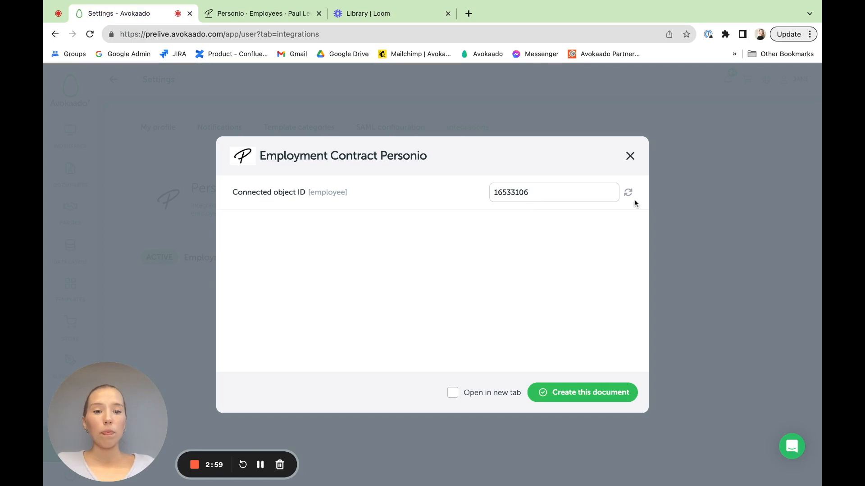
pyautogui.click(629, 192)
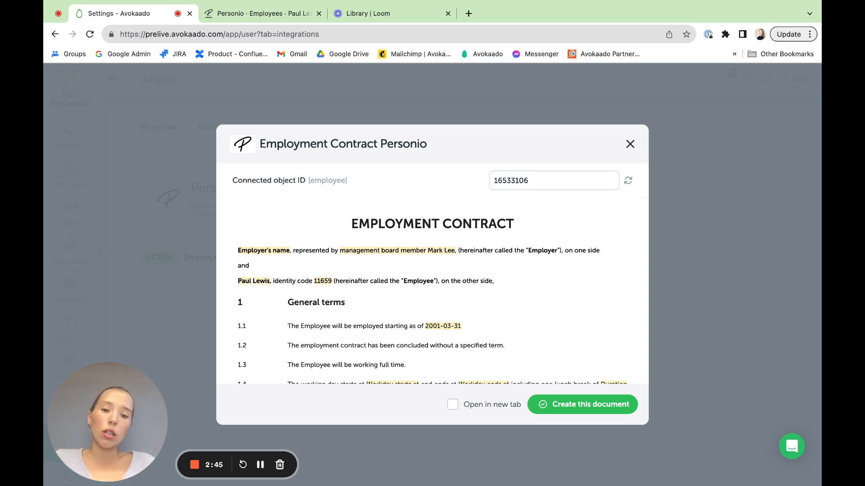
pyautogui.moveTo(403, 248)
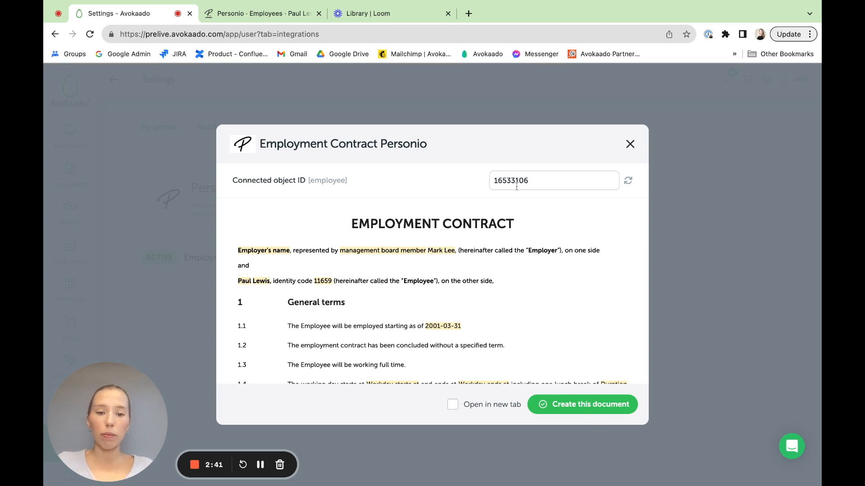
pyautogui.click(582, 404)
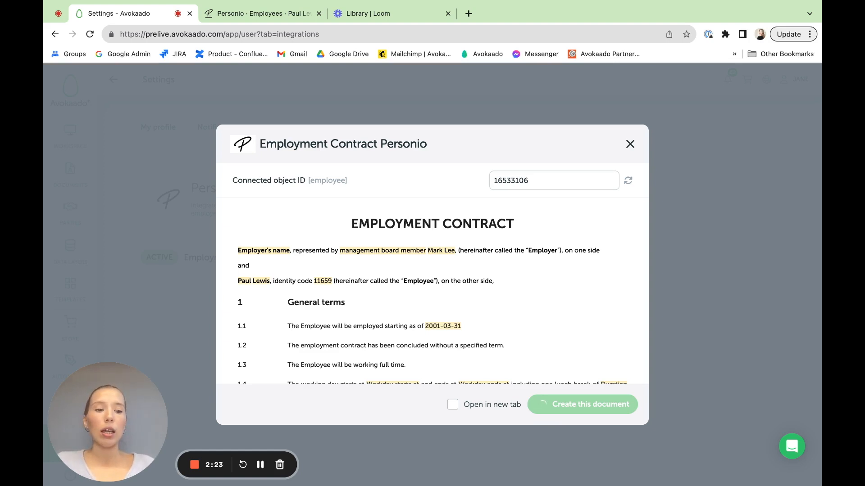
pyautogui.click(581, 404)
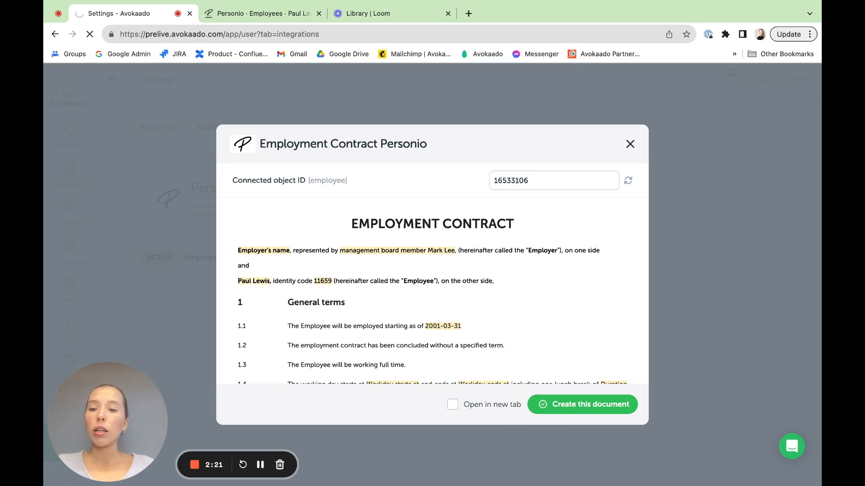
pyautogui.click(582, 405)
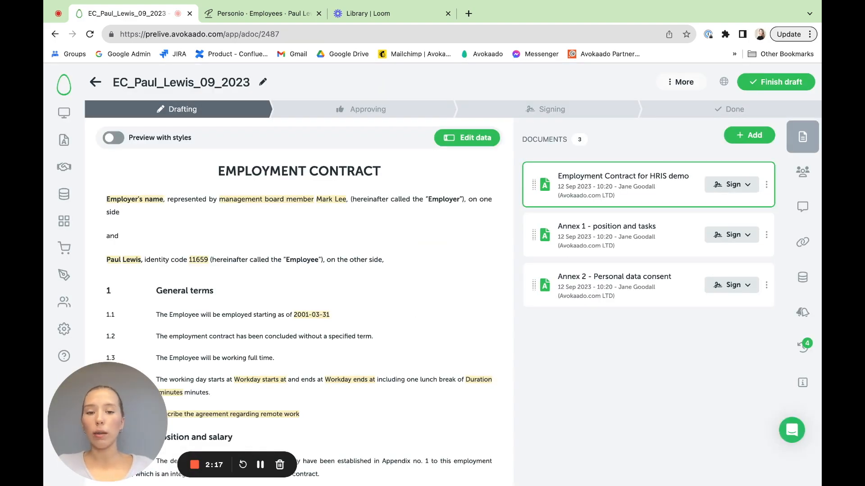
pyautogui.click(467, 137)
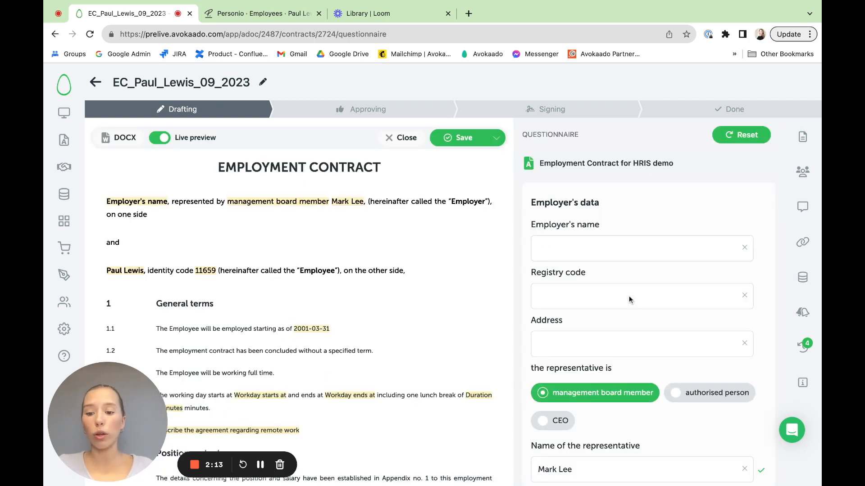
pyautogui.scroll(-3)
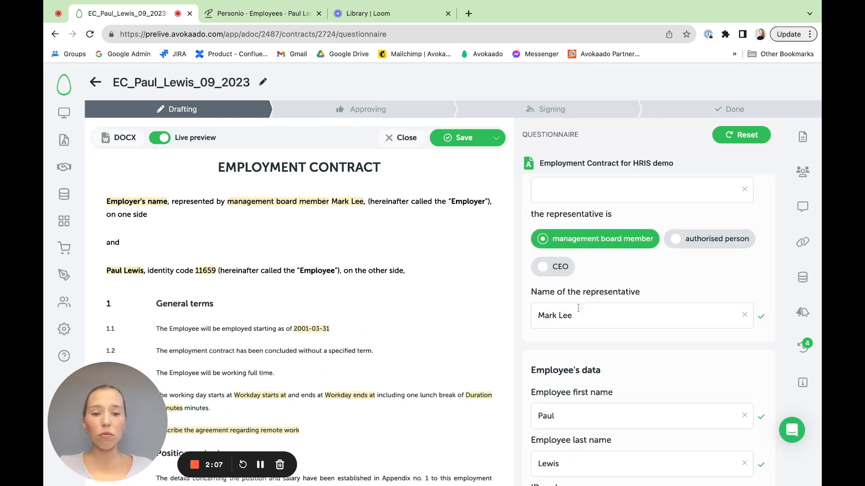
pyautogui.scroll(-3)
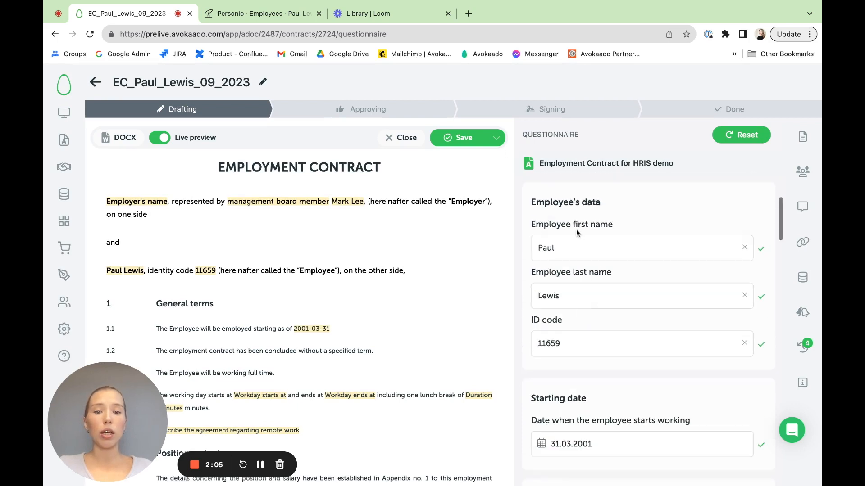
pyautogui.moveTo(528, 328)
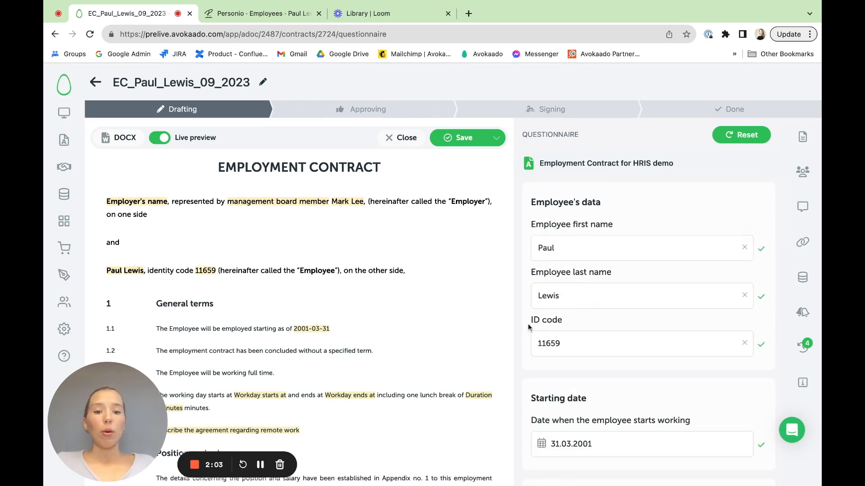
pyautogui.scroll(-3)
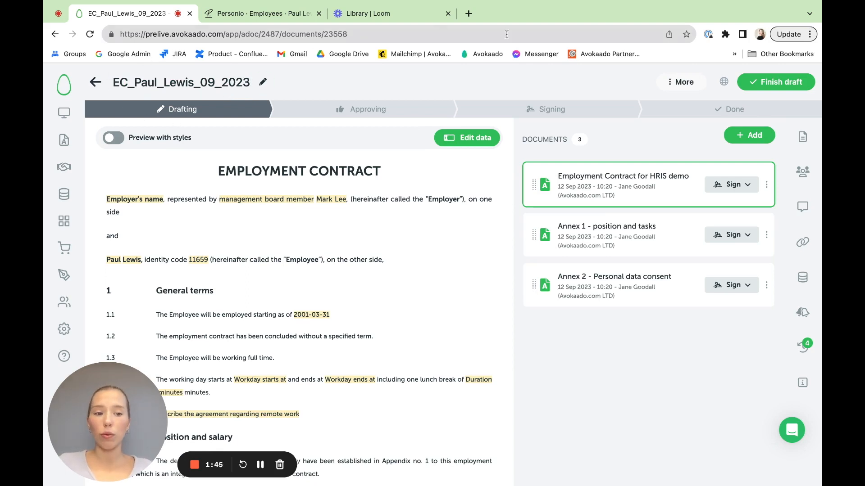
pyautogui.click(802, 171)
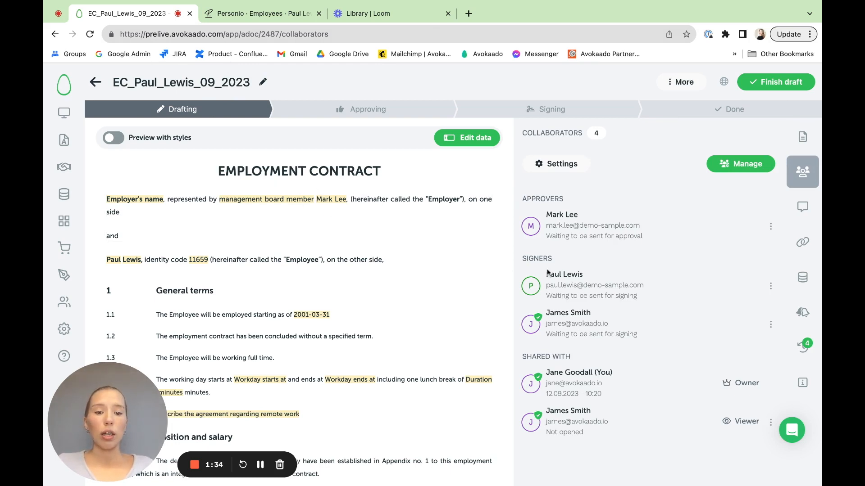
pyautogui.moveTo(610, 310)
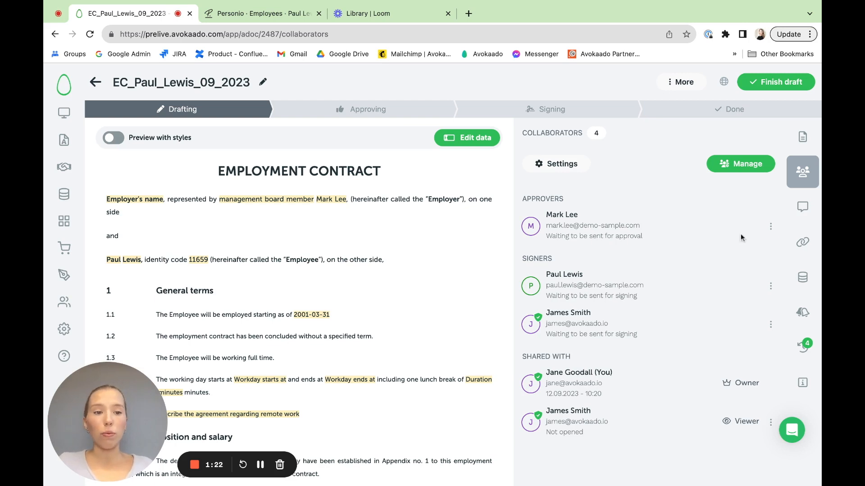
pyautogui.click(803, 137)
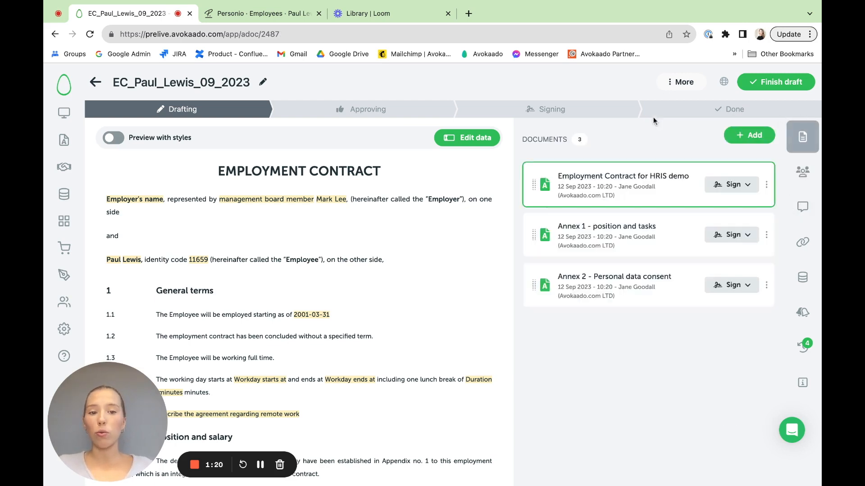
pyautogui.click(682, 81)
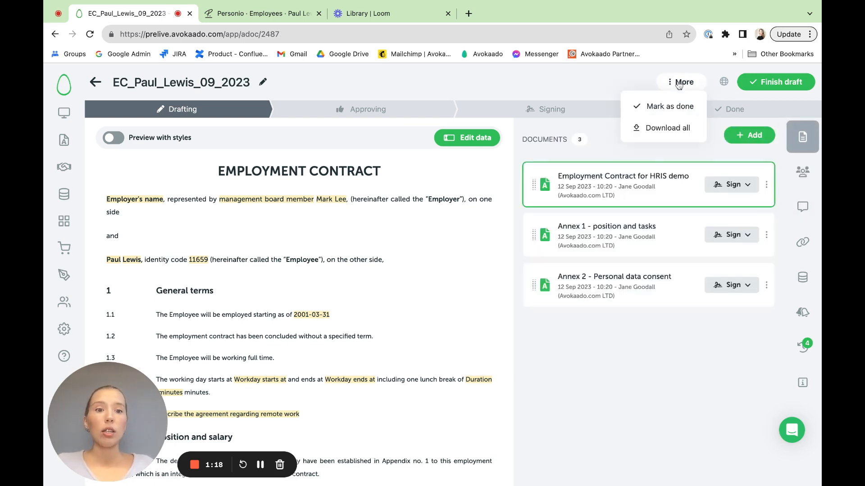
pyautogui.click(669, 106)
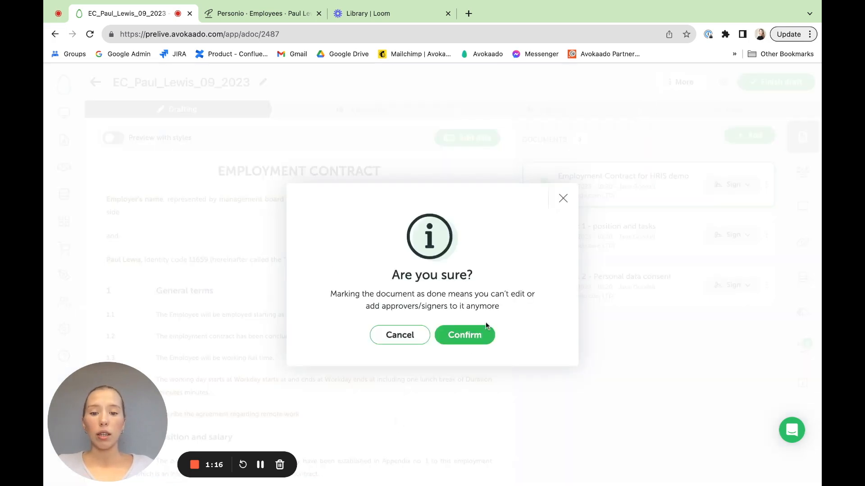
pyautogui.click(464, 335)
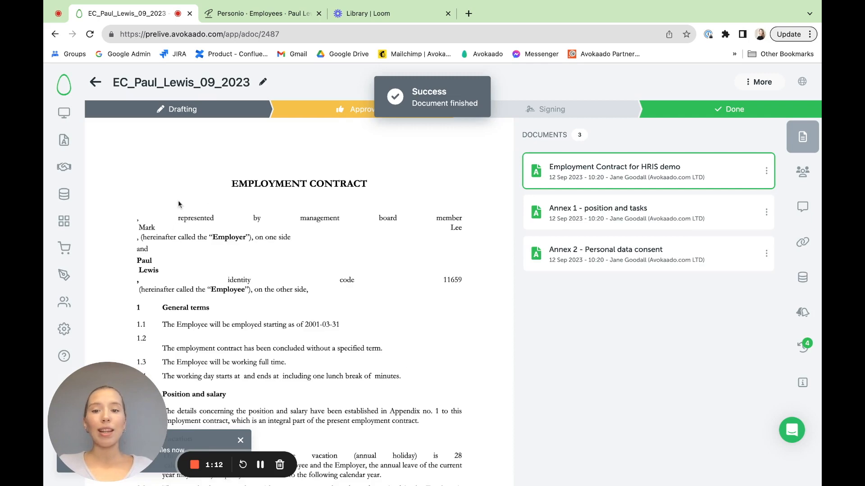
pyautogui.click(260, 13)
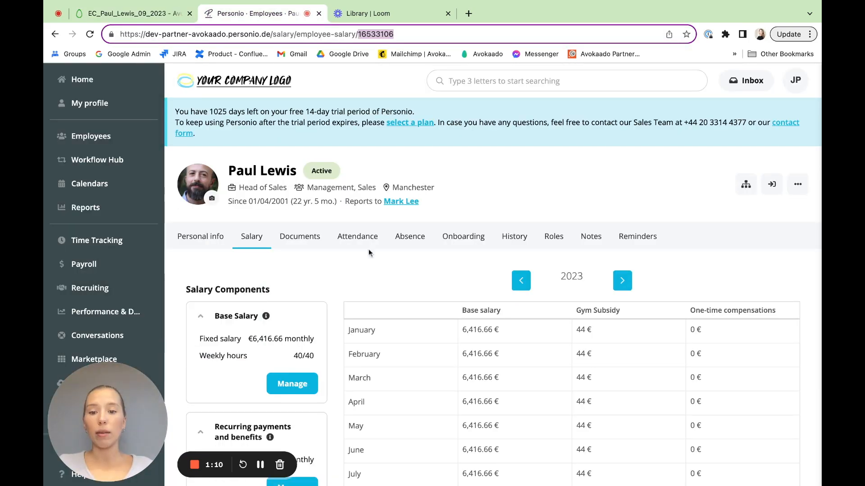
pyautogui.click(300, 236)
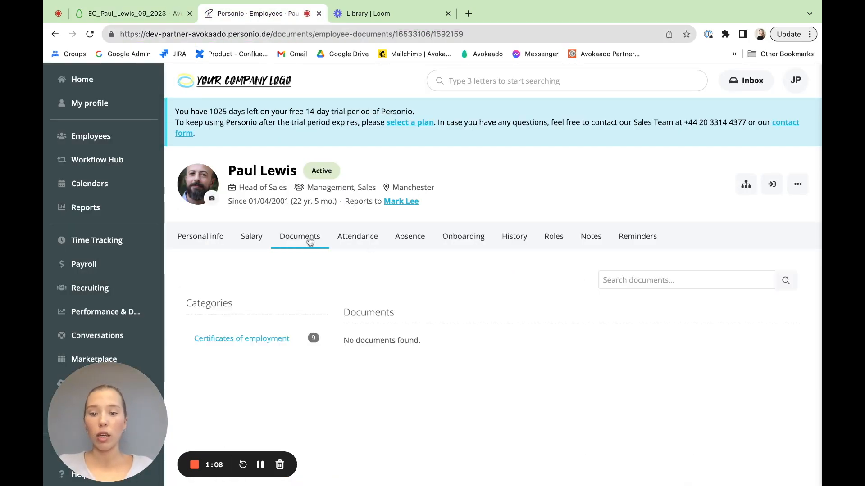
pyautogui.click(241, 338)
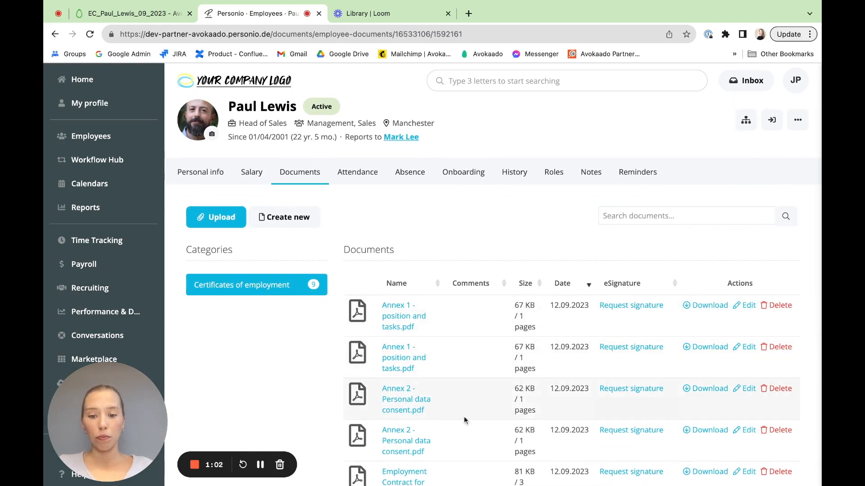
pyautogui.scroll(-3)
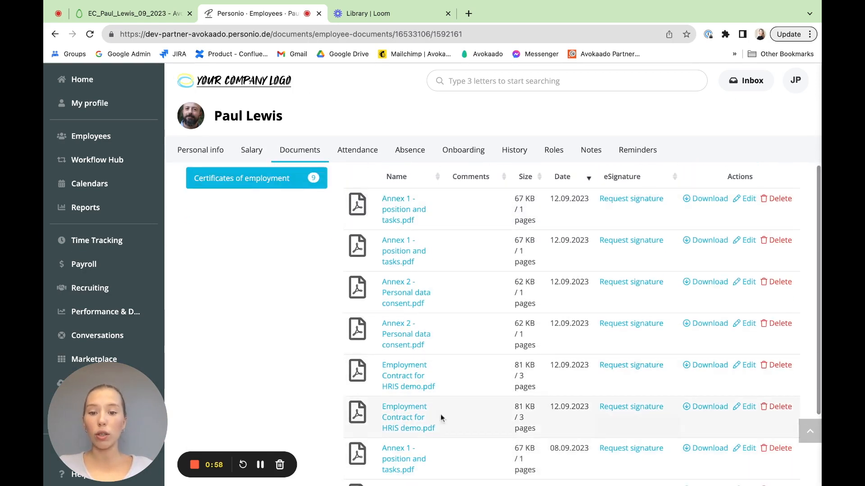
pyautogui.moveTo(438, 315)
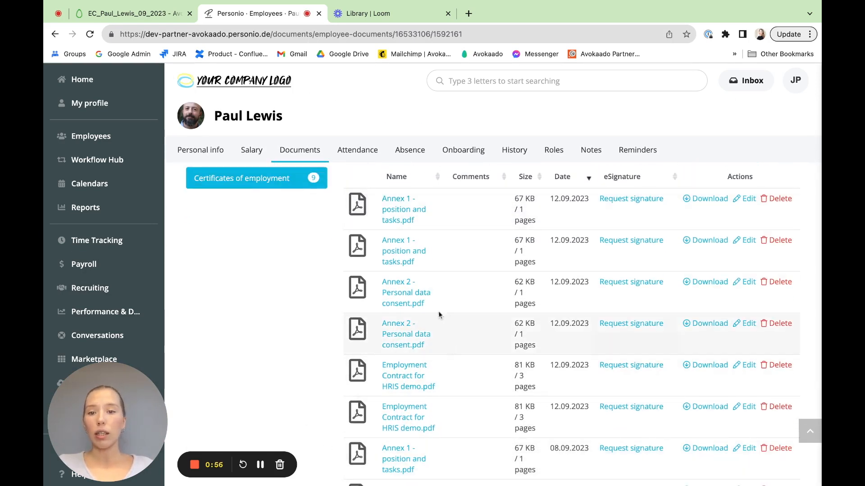